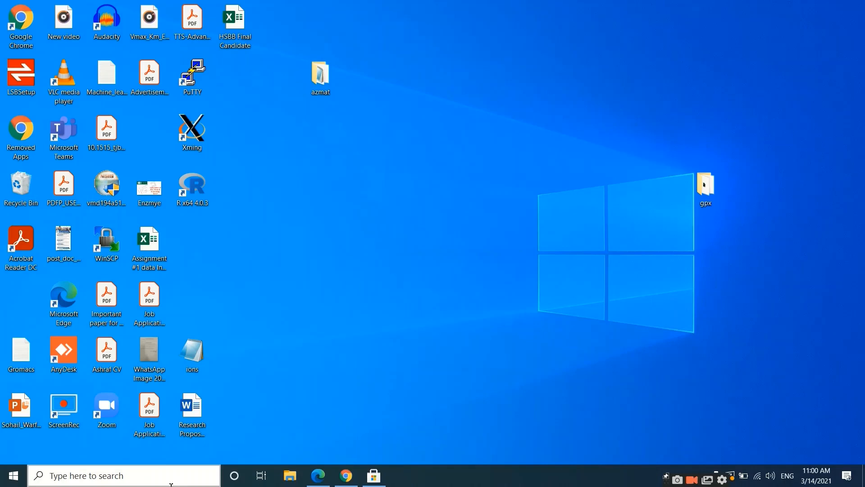
Step: Search 'win' from the taskbar and reach 'Turn Windows features on or off'
{"action": "left_click", "coordinate": [122, 476]}
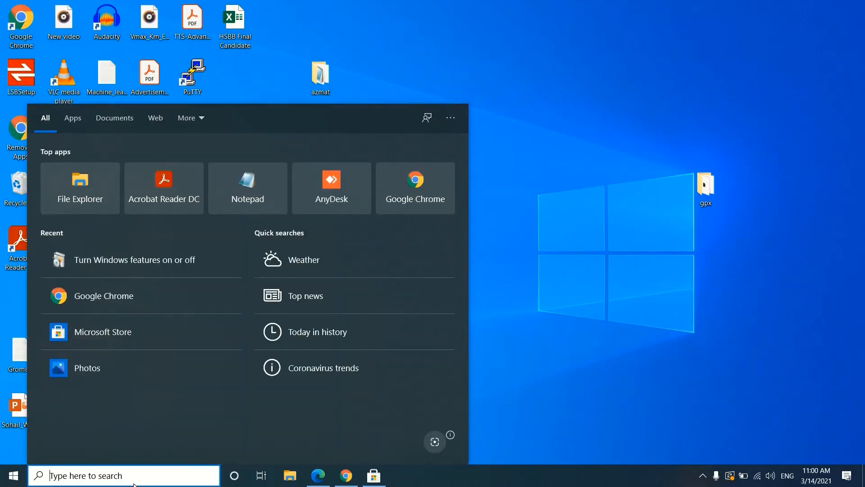
{"action": "type", "text": "window"}
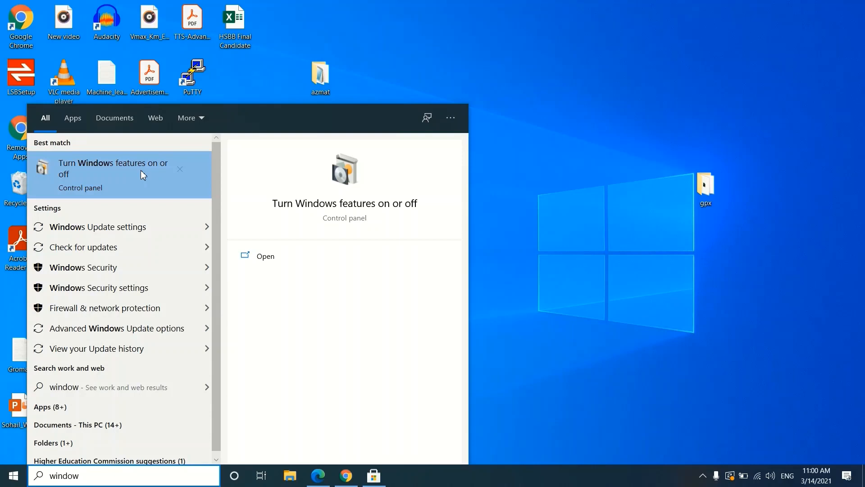
{"action": "left_click", "coordinate": [112, 174]}
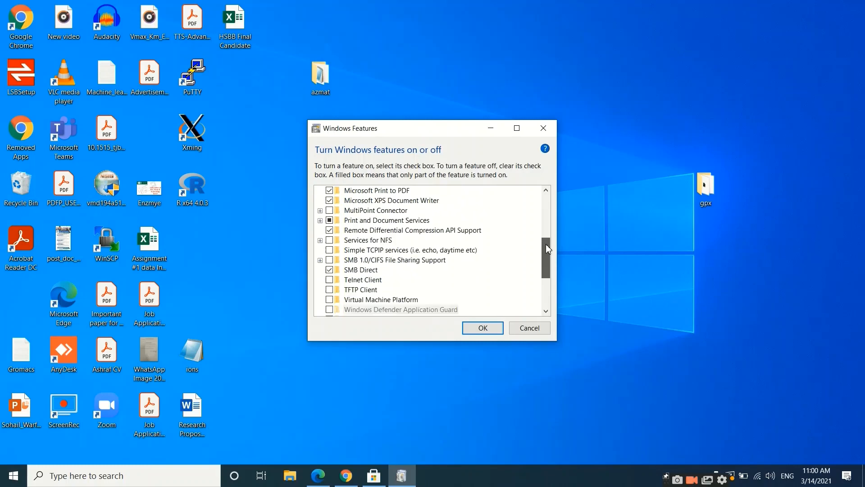
Step: Tick Windows Subsystem for Linux in the feature list and apply with OK
{"action": "scroll", "scroll_direction": "down", "scroll_amount": 3}
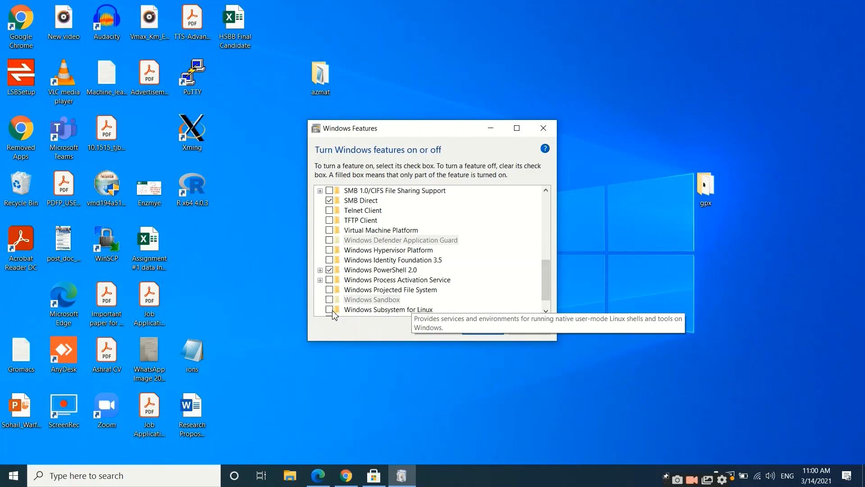
{"action": "left_click", "coordinate": [329, 309]}
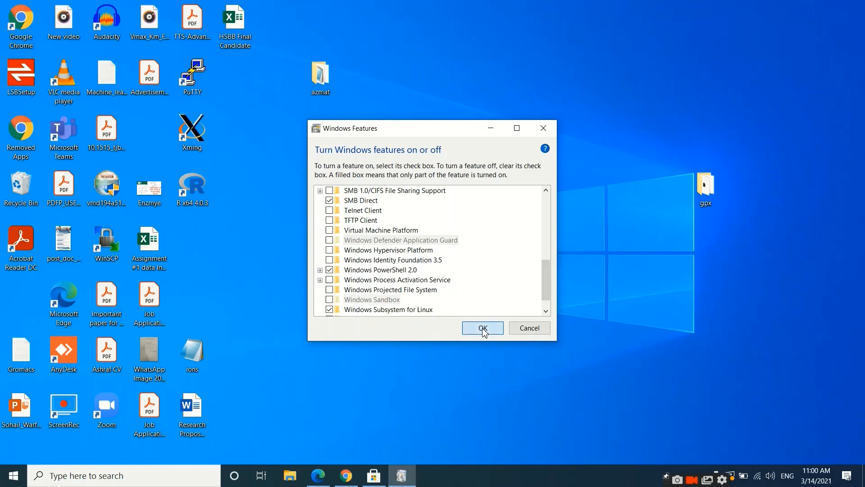
{"action": "left_click", "coordinate": [482, 328]}
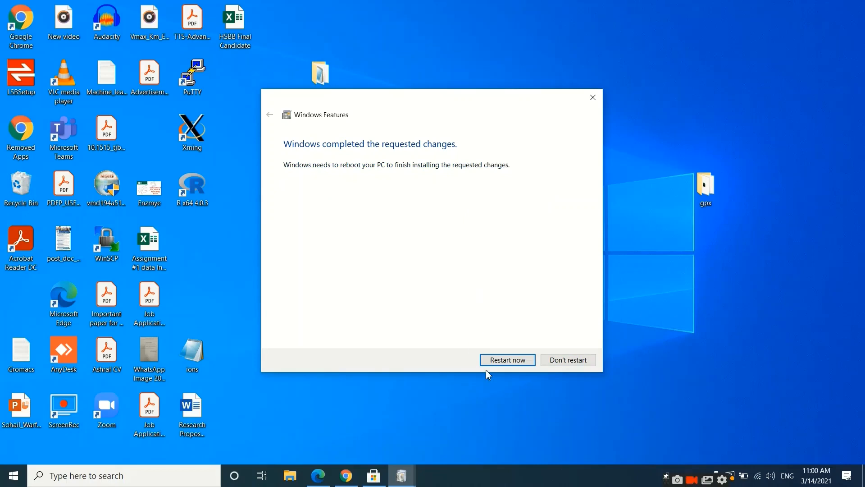
{"action": "mouse_move", "coordinate": [496, 307]}
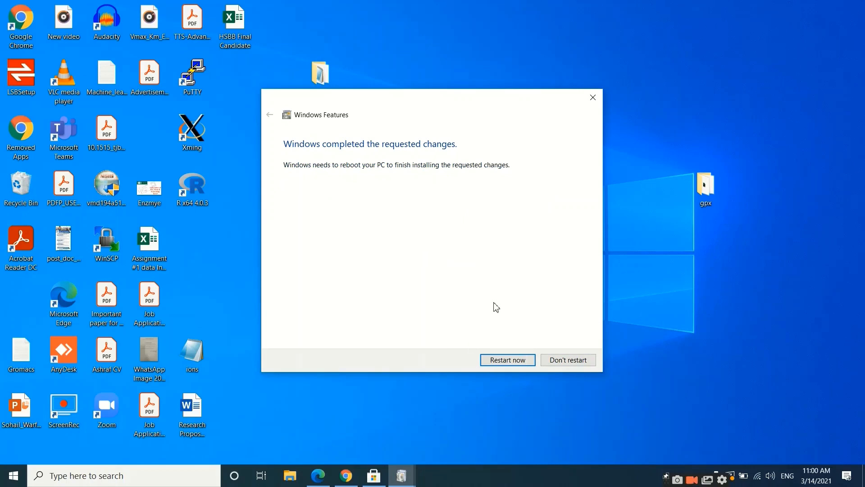
{"action": "mouse_move", "coordinate": [499, 383]}
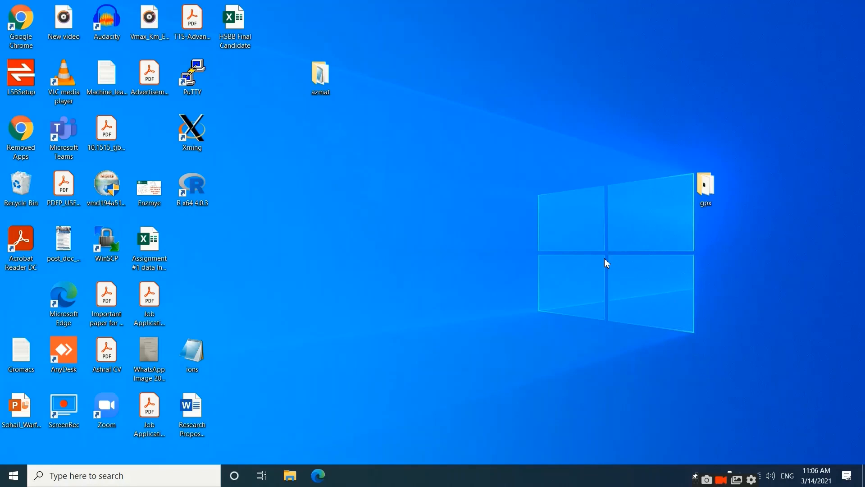
Step: Launch Microsoft Store, search 'ubuntu' and go to the Ubuntu app's store page
{"action": "left_click", "coordinate": [118, 476]}
{"action": "type", "text": "mic"}
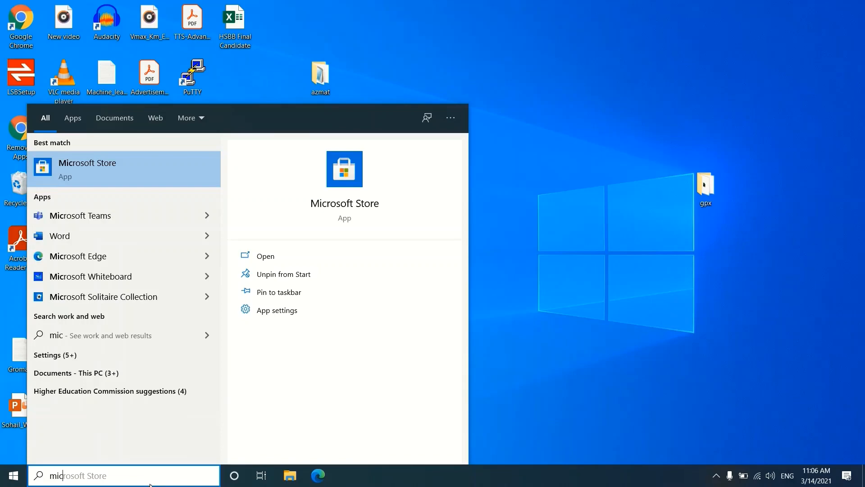
{"action": "left_click", "coordinate": [86, 169]}
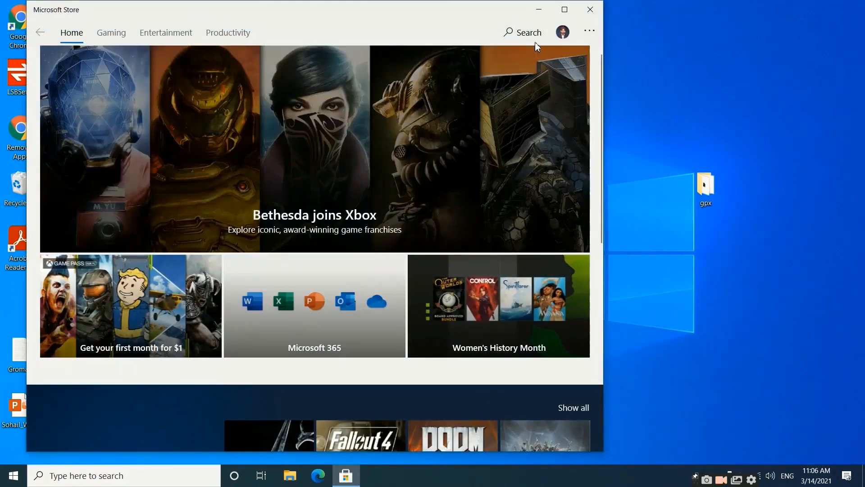
{"action": "type", "text": "u"}
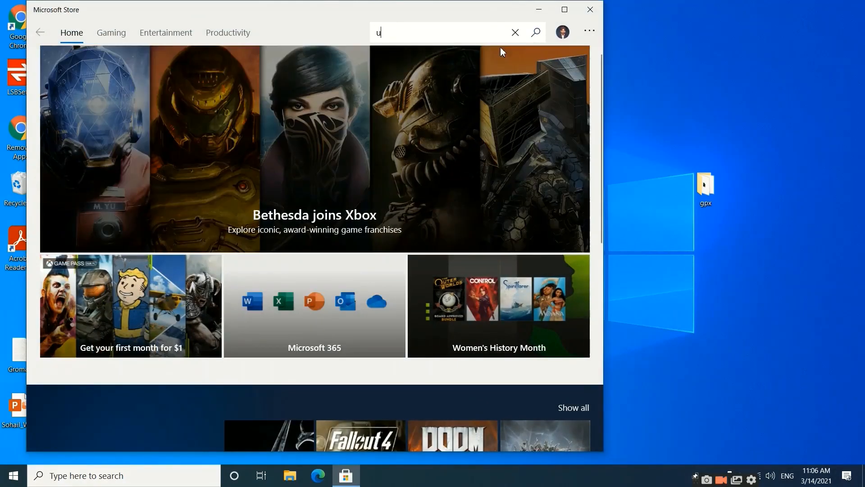
{"action": "type", "text": "bunty"}
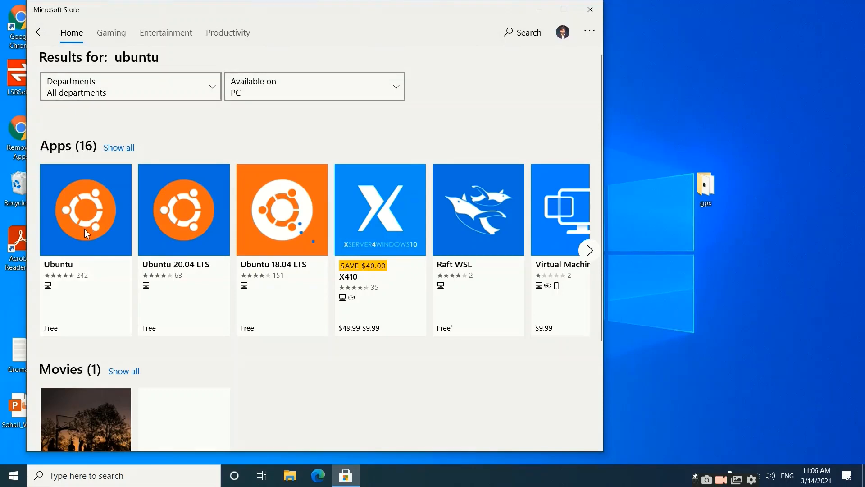
{"action": "left_click", "coordinate": [86, 209]}
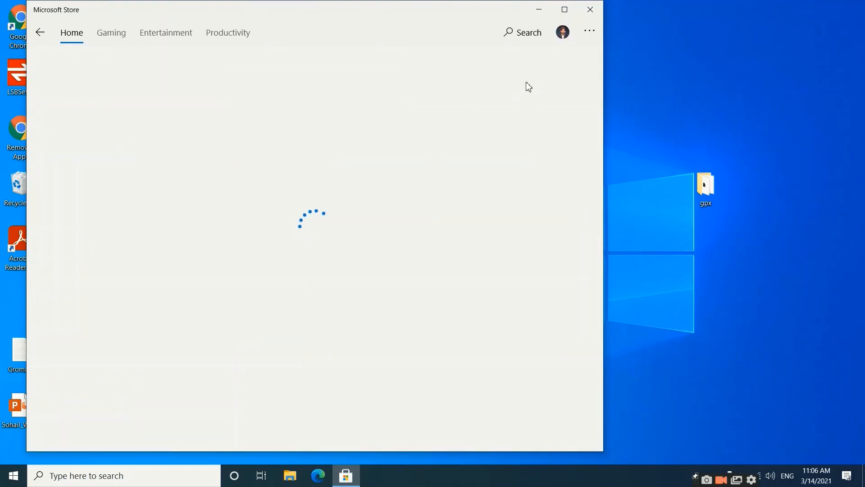
{"action": "mouse_move", "coordinate": [512, 120]}
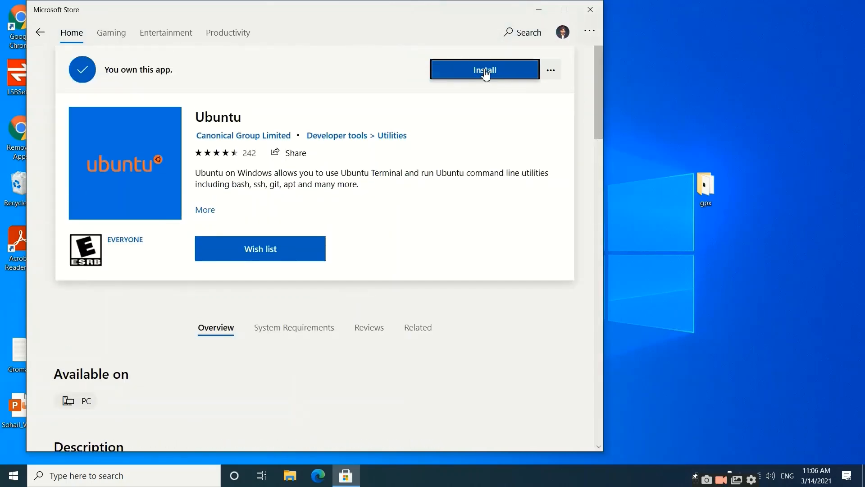
Step: Install Ubuntu from its store page and launch it once installed
{"action": "left_click", "coordinate": [484, 71]}
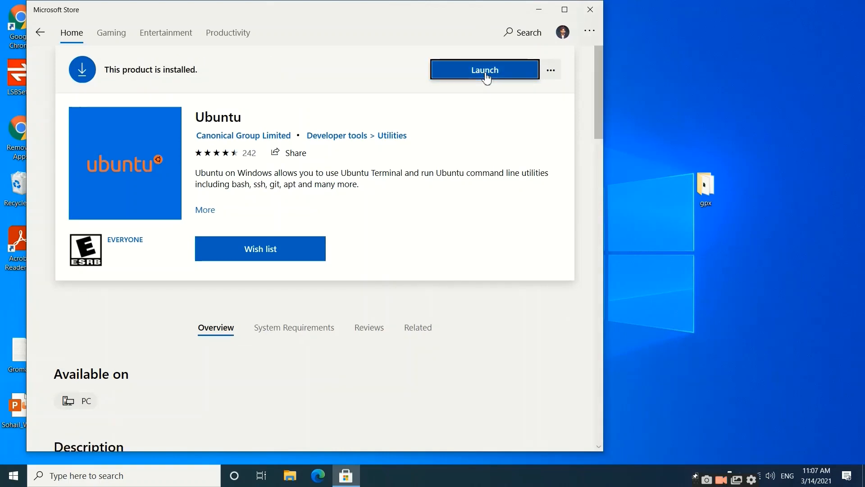
{"action": "left_click", "coordinate": [484, 70]}
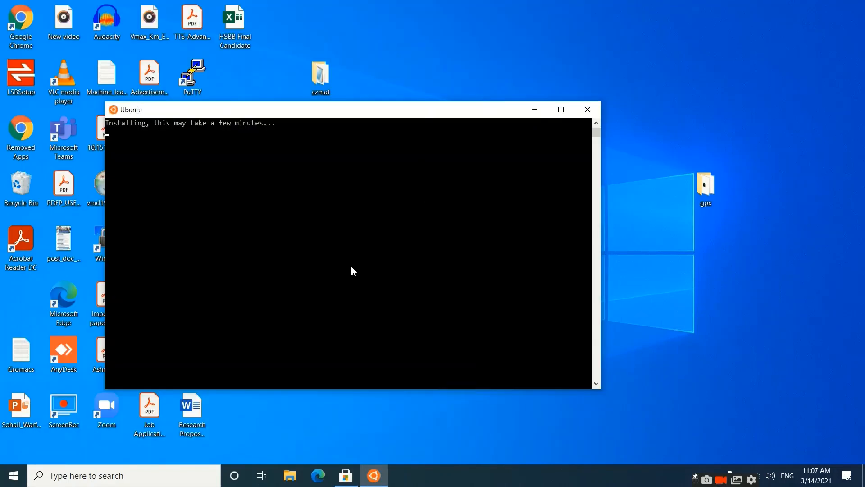
{"action": "mouse_move", "coordinate": [348, 277]}
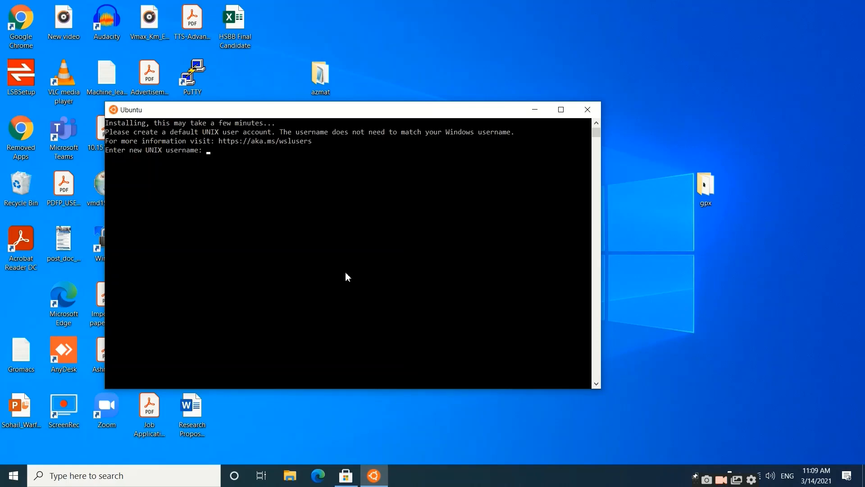
Step: Create UNIX user 'naeem' with a password entered and confirmed at the first-run prompt
{"action": "type", "text": "naeem"}
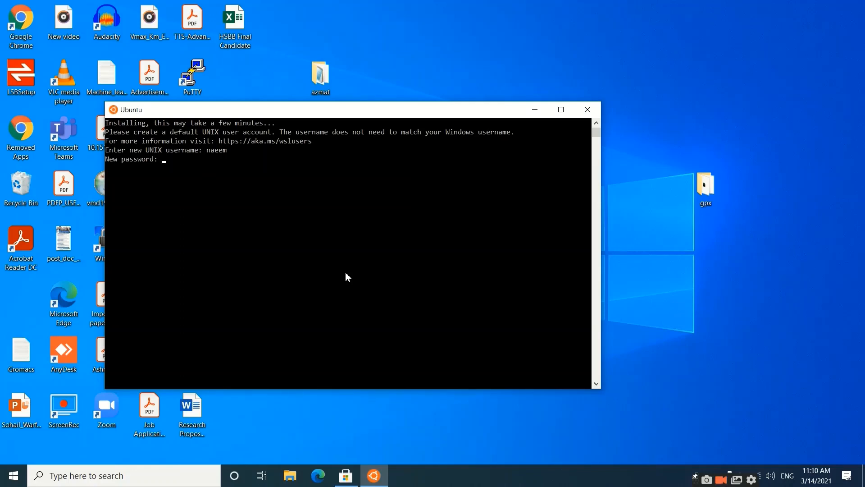
{"action": "key", "text": "Enter"}
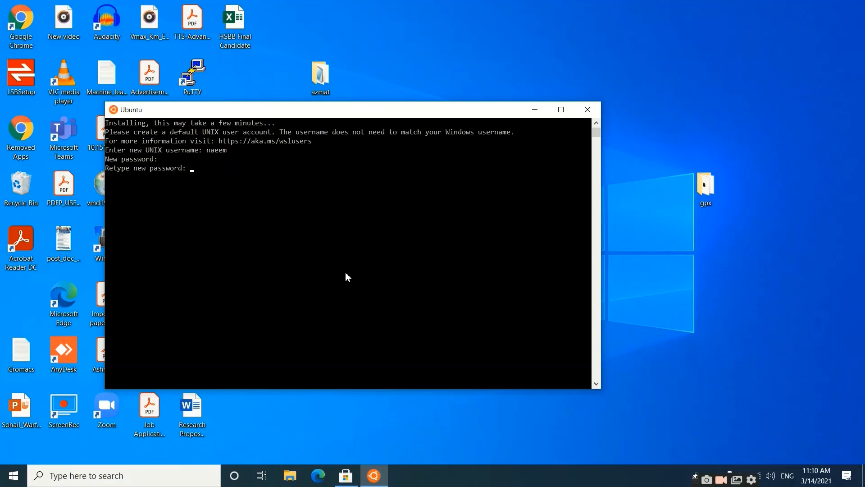
{"action": "key", "text": "Enter"}
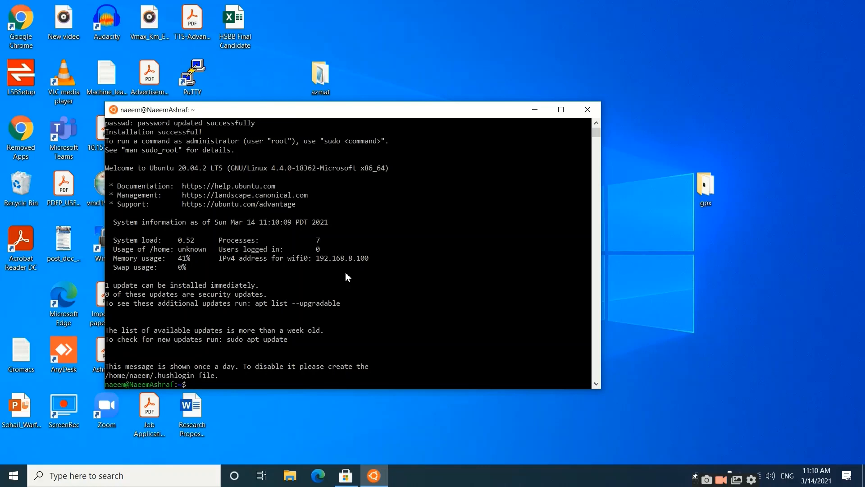
Step: Change directory to /mnt/c, list it, then enter Users and list its contents
{"action": "type", "text": "cd mnt"}
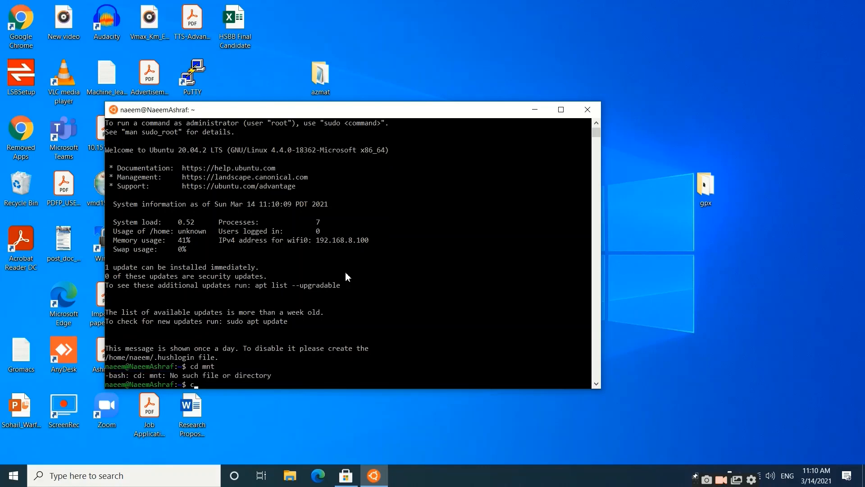
{"action": "type", "text": "d /mnt"}
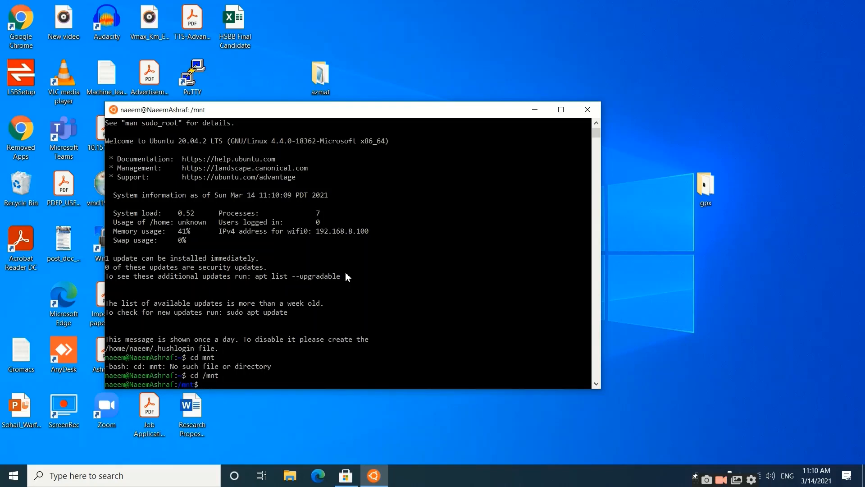
{"action": "type", "text": "cd c"}
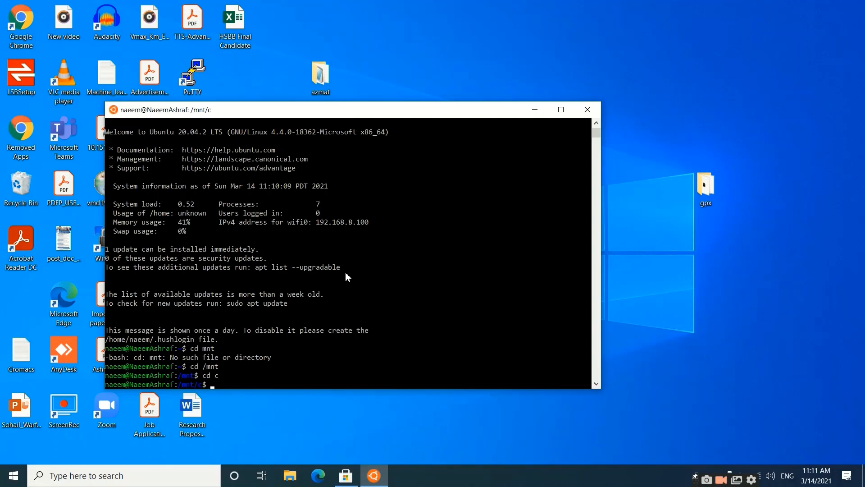
{"action": "type", "text": "ls"}
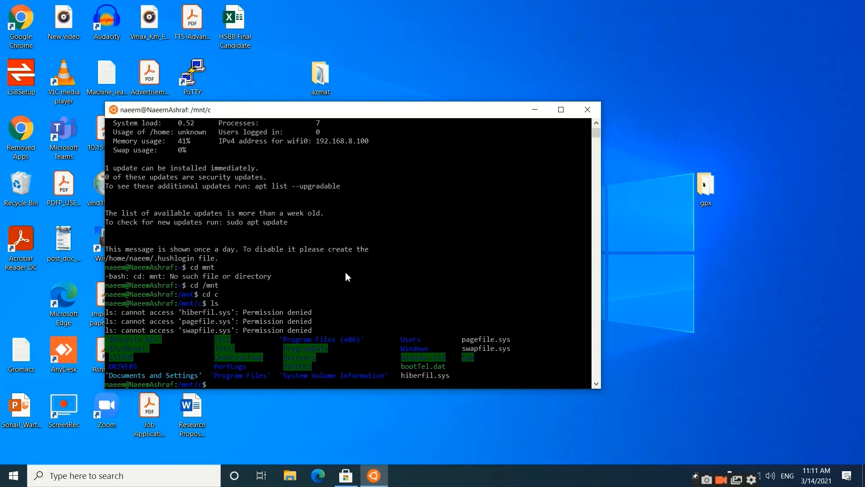
{"action": "mouse_move", "coordinate": [412, 345]}
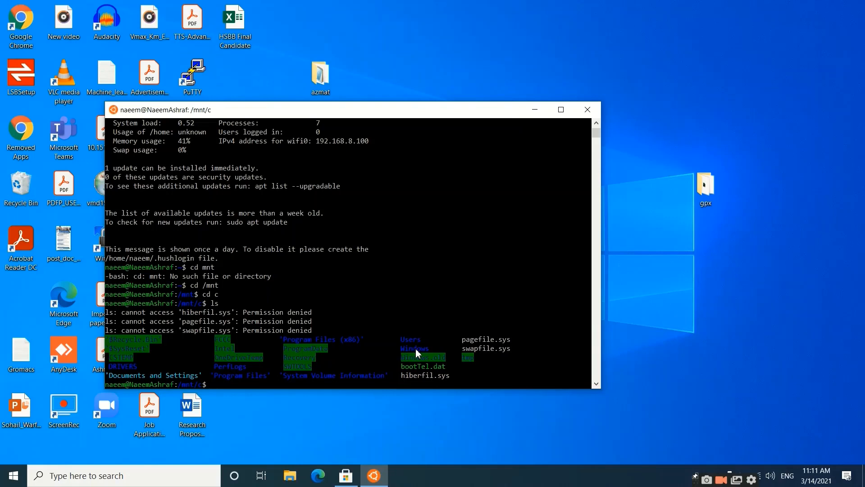
{"action": "type", "text": "cd Users"}
{"action": "type", "text": "ls"}
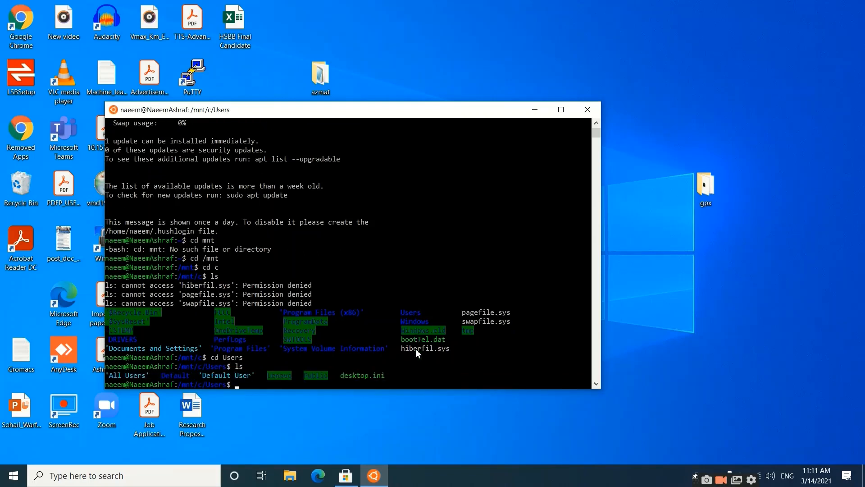
{"action": "mouse_move", "coordinate": [283, 383]}
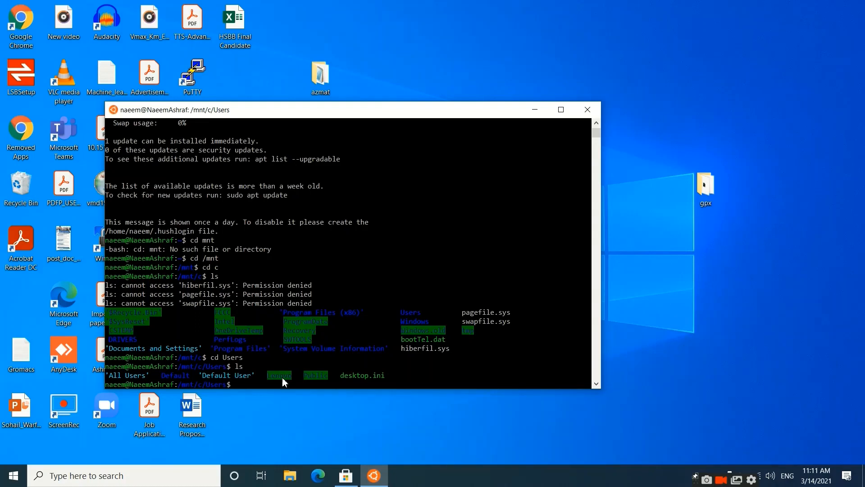
Step: Enter the Lenovo profile folder, list it, then move into Desktop and list its contents
{"action": "type", "text": "cd L"}
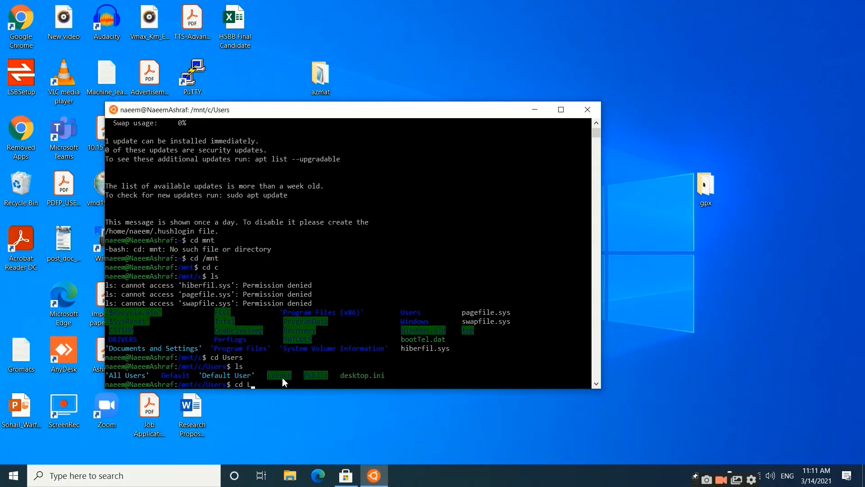
{"action": "type", "text": "Lenovo"}
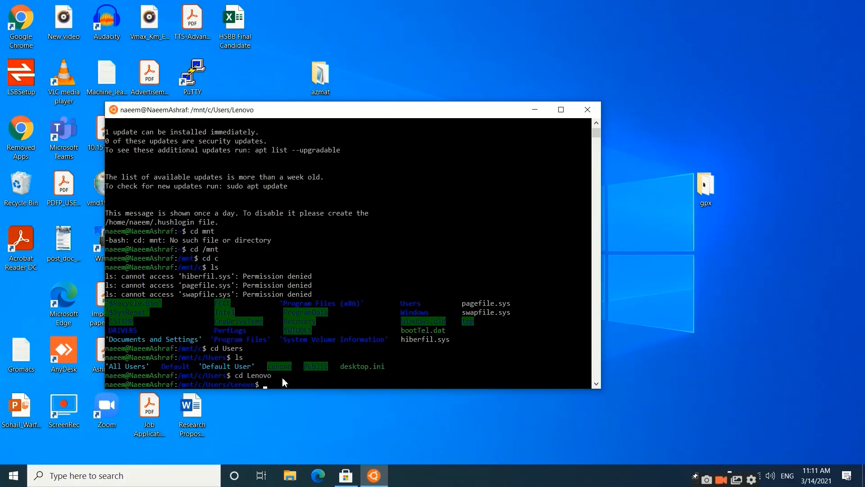
{"action": "type", "text": "ls"}
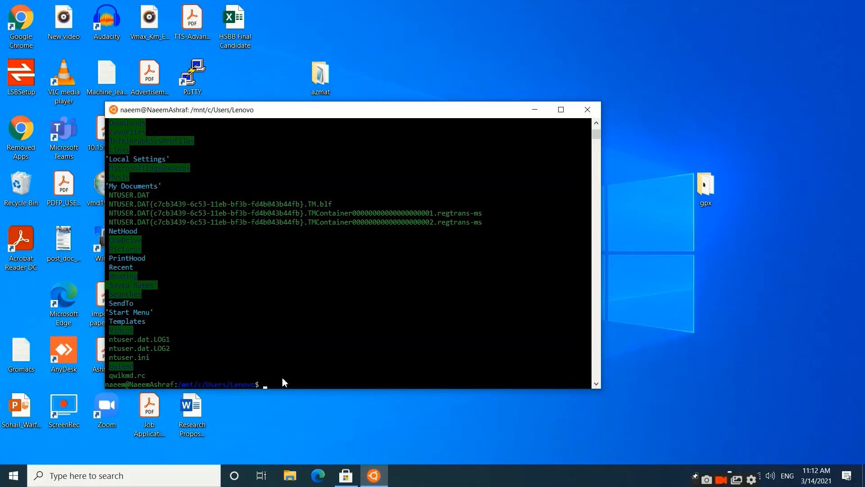
{"action": "type", "text": "cd"}
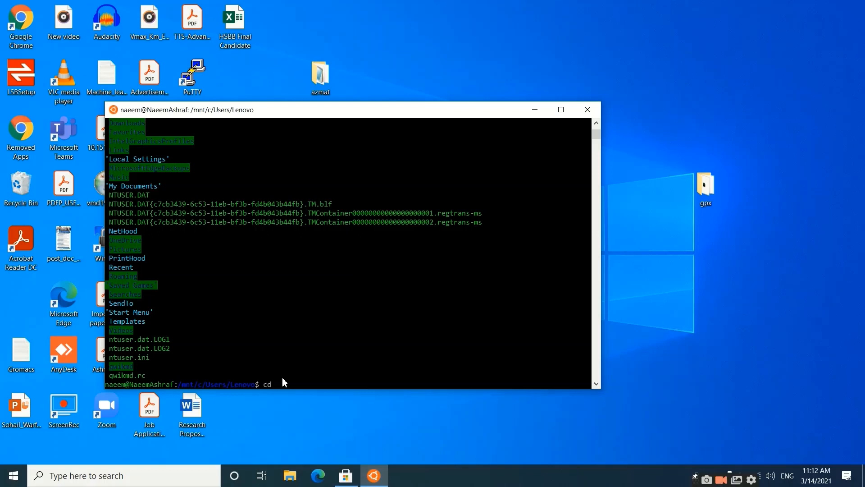
{"action": "type", "text": "Desktop"}
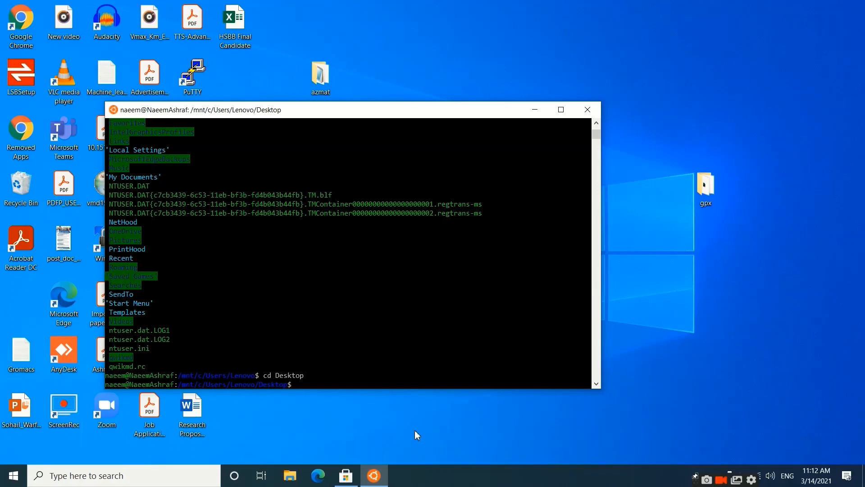
{"action": "type", "text": "ls"}
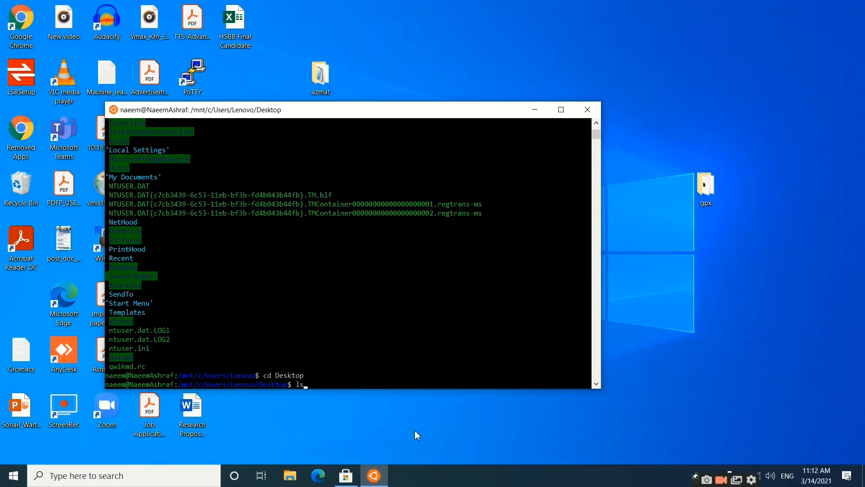